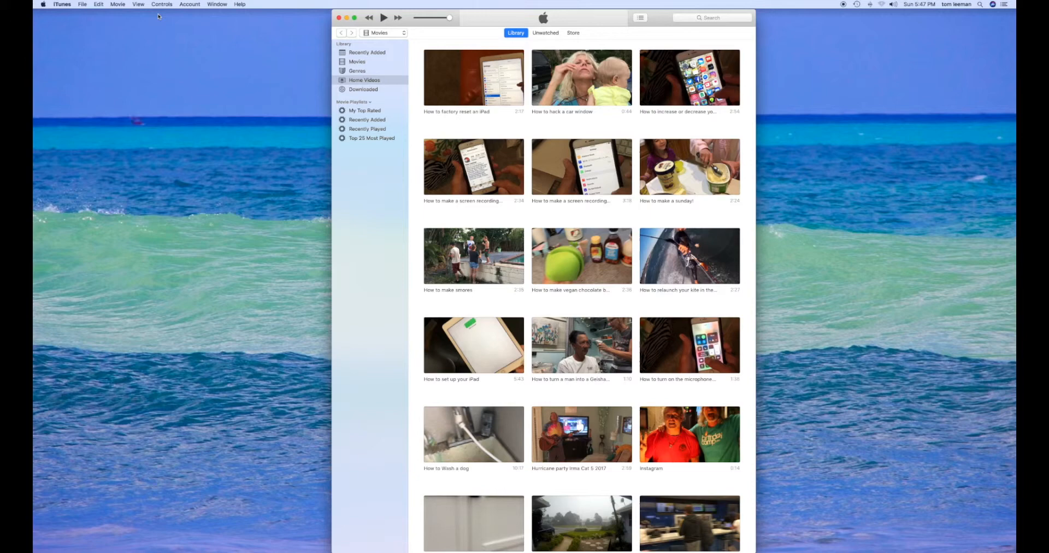
# Check this Mac's system overview and available disk space, then dismiss the info window.
pyautogui.click(42, 5)
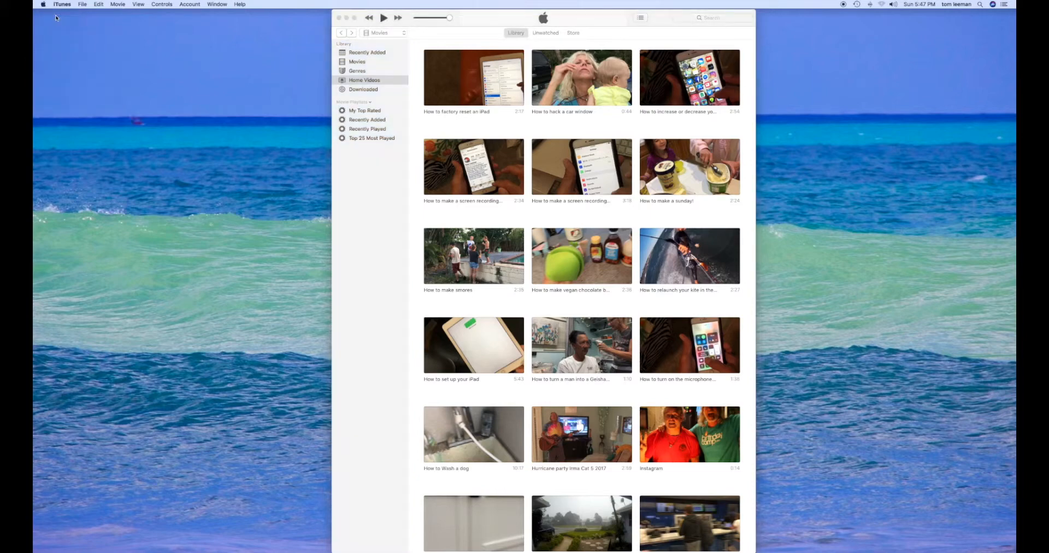
pyautogui.click(42, 4)
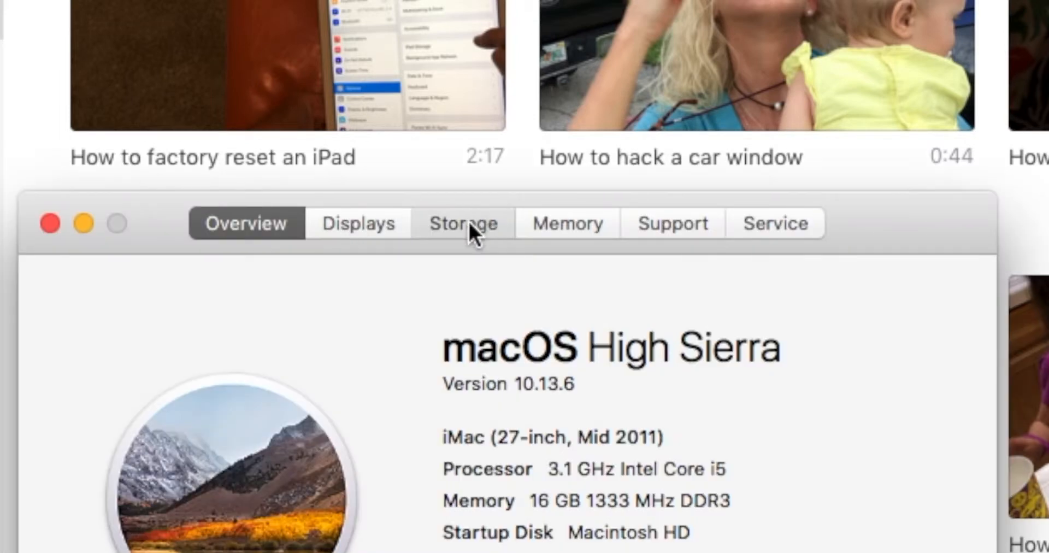
pyautogui.click(464, 223)
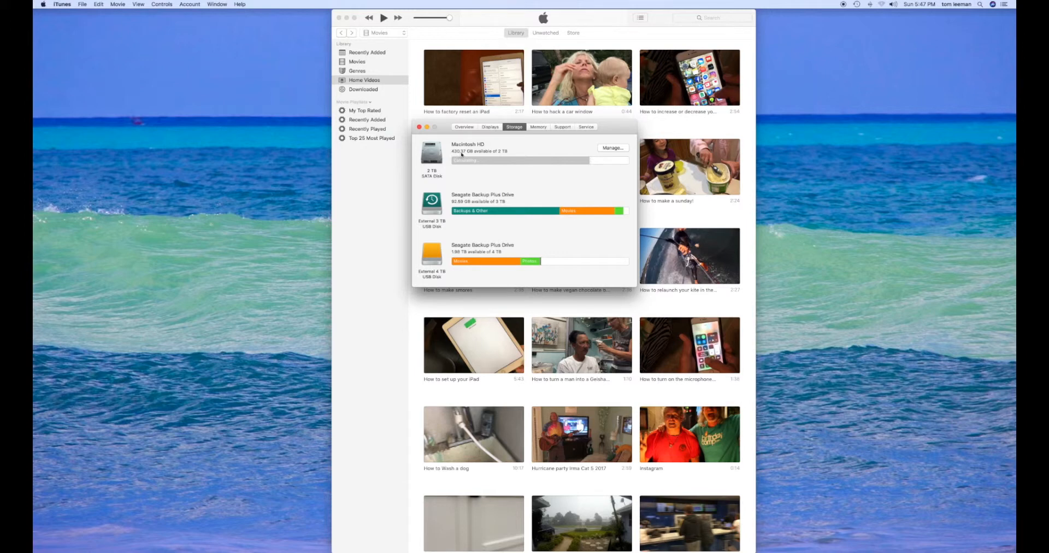
pyautogui.moveTo(503, 155)
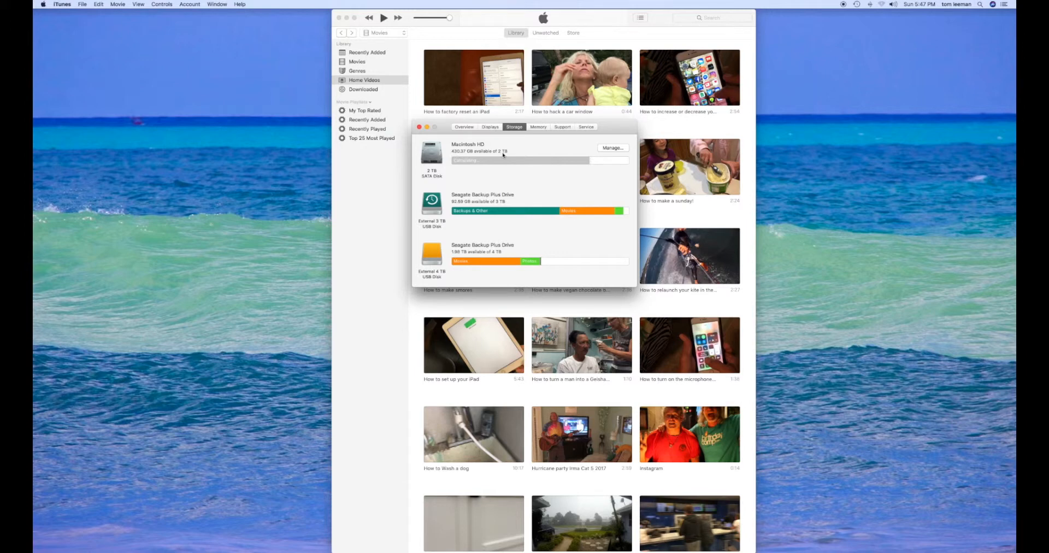
pyautogui.moveTo(609, 163)
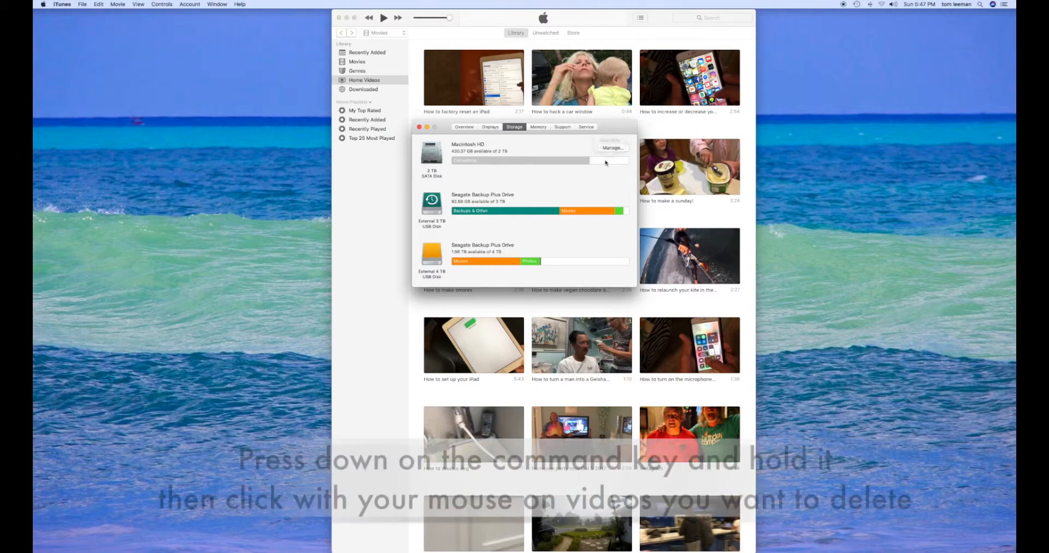
pyautogui.click(420, 127)
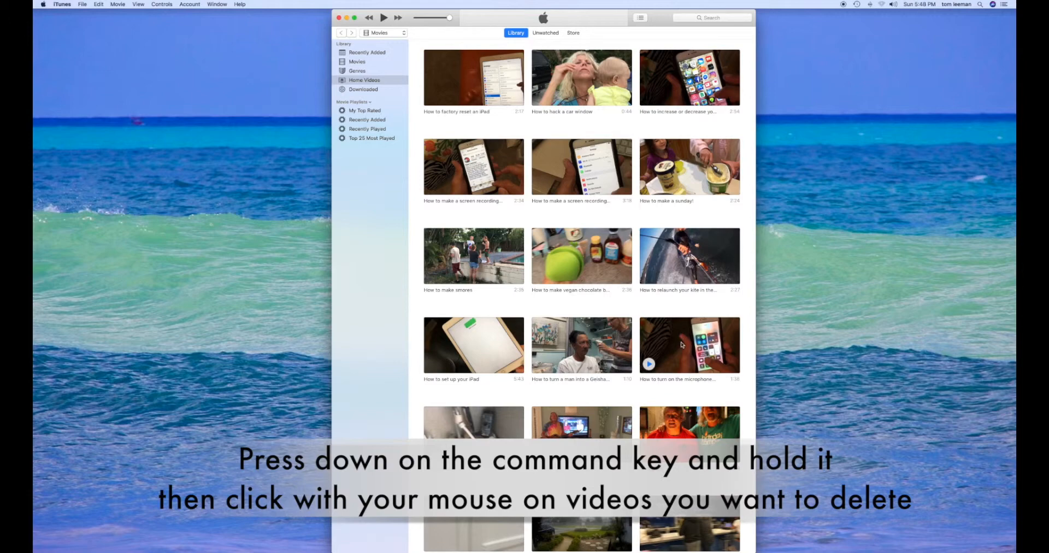
# Command-select the microphone how-to video and more how-to clips across the Home Videos grid.
pyautogui.click(689, 344)
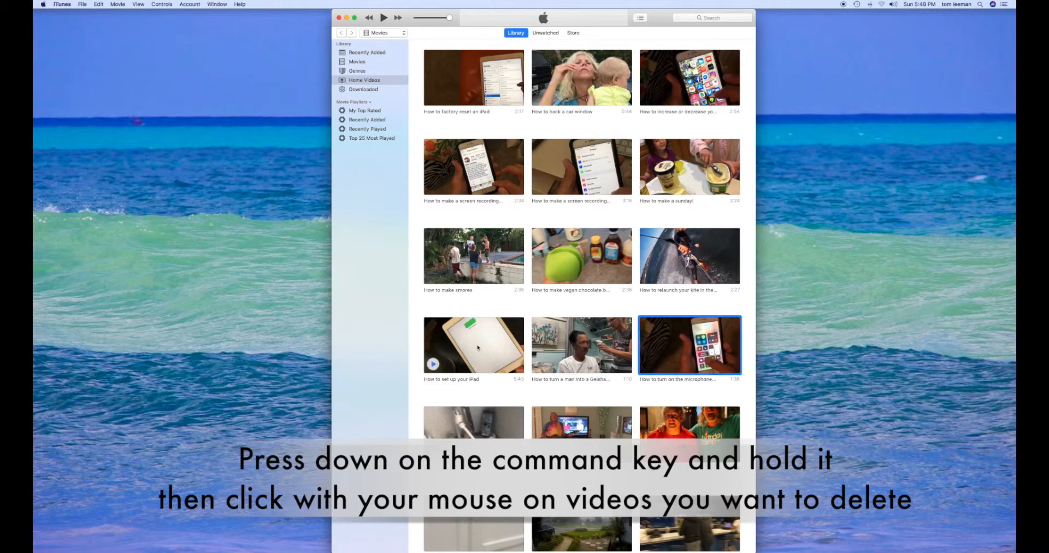
pyautogui.click(473, 167)
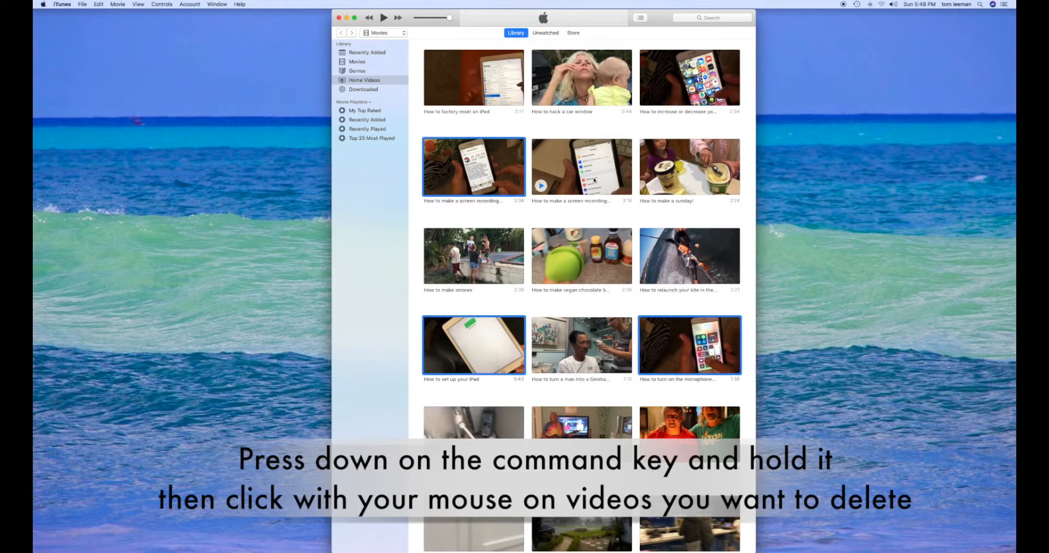
pyautogui.click(689, 76)
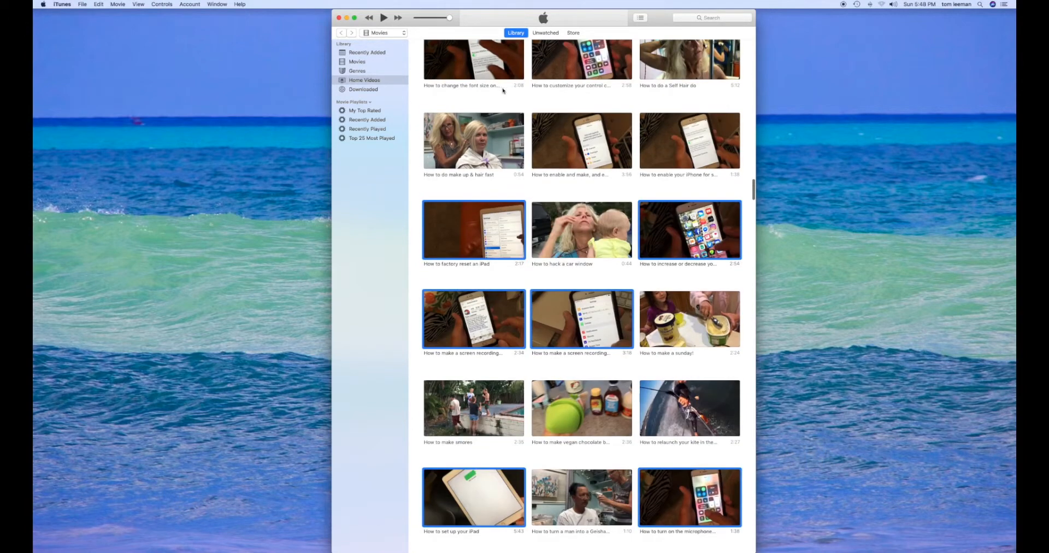
pyautogui.scroll(3)
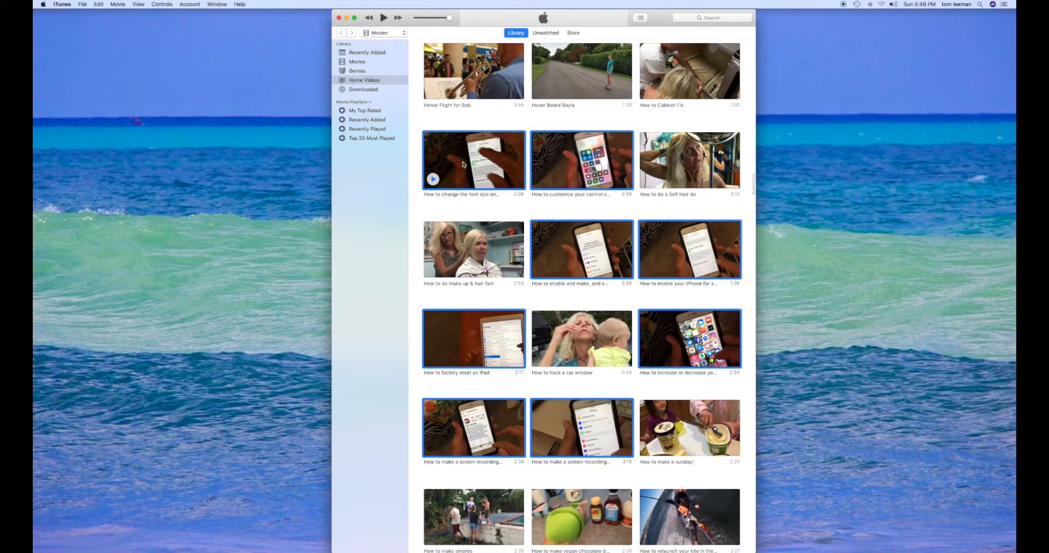
pyautogui.scroll(3)
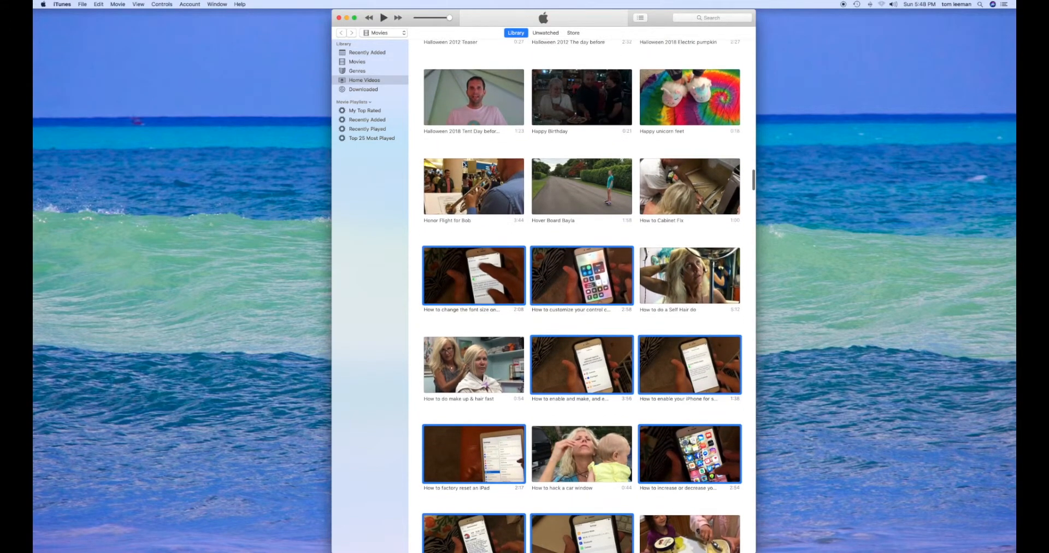
pyautogui.scroll(-3)
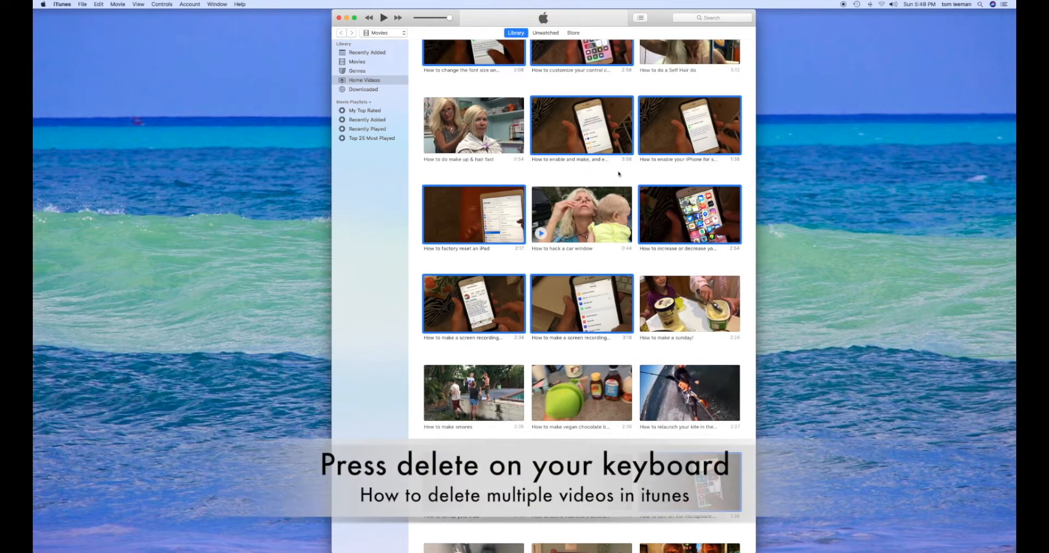
# Delete the selected how-to videos from the library and move their files to the Trash.
pyautogui.press('delete')
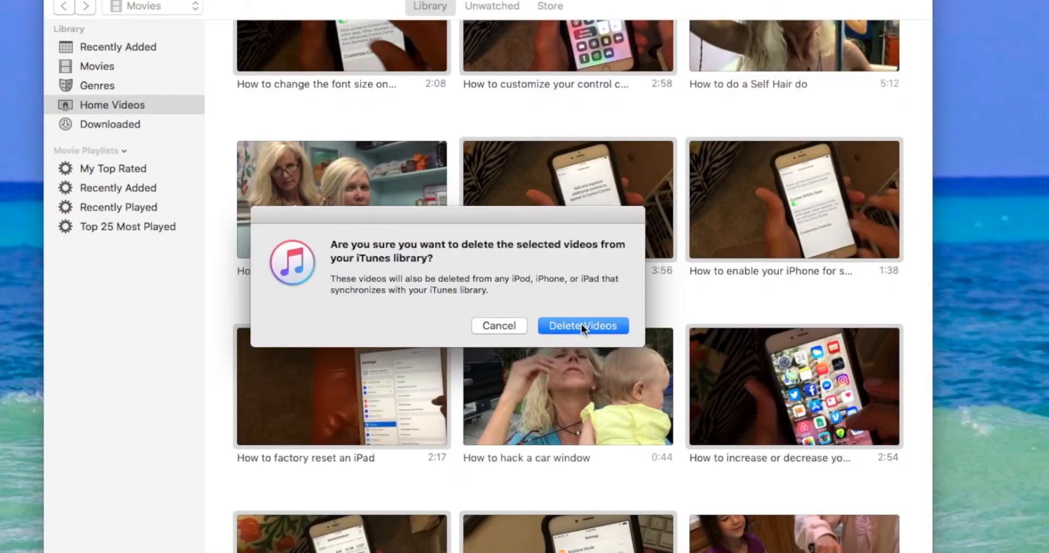
pyautogui.click(582, 326)
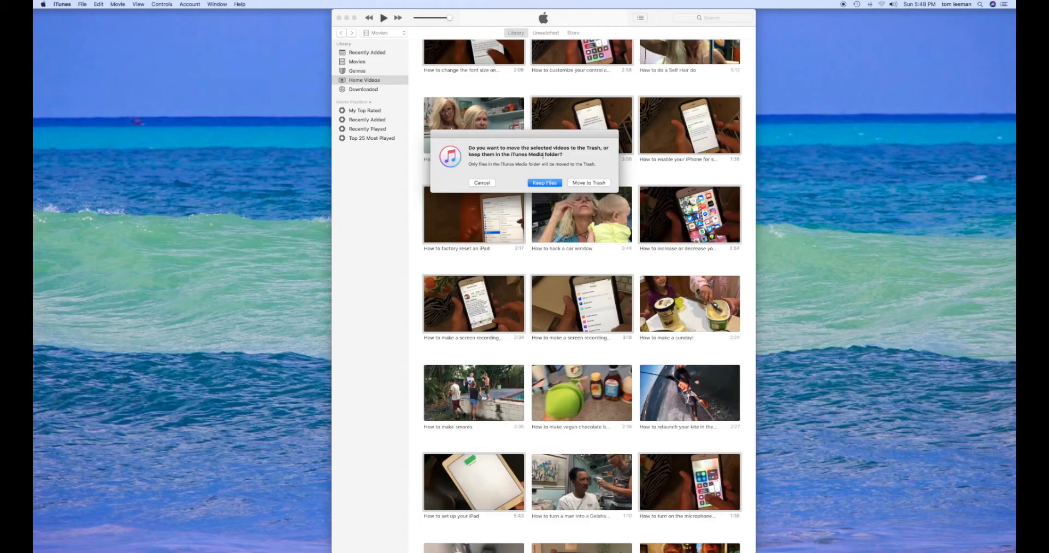
pyautogui.click(544, 182)
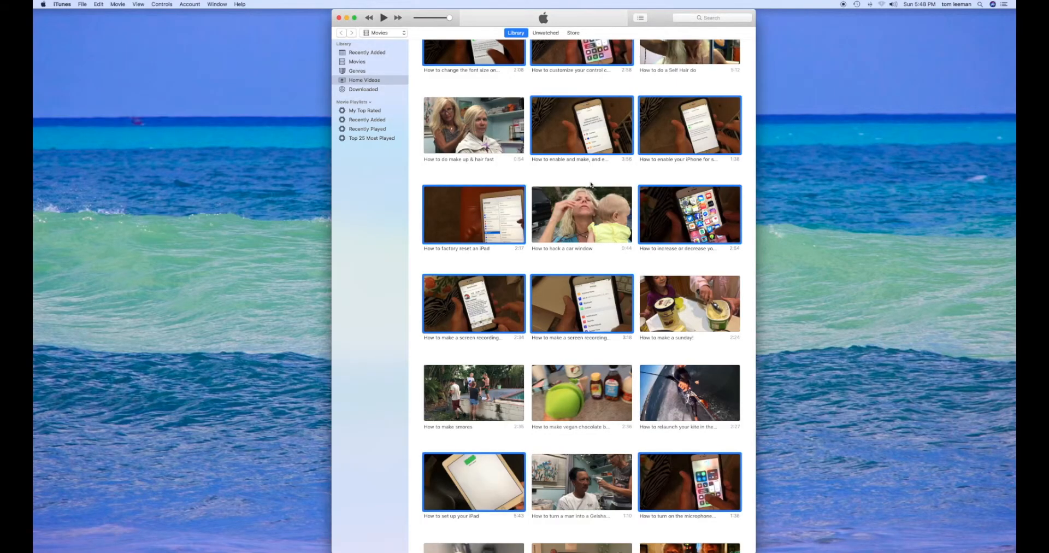
pyautogui.scroll(-3)
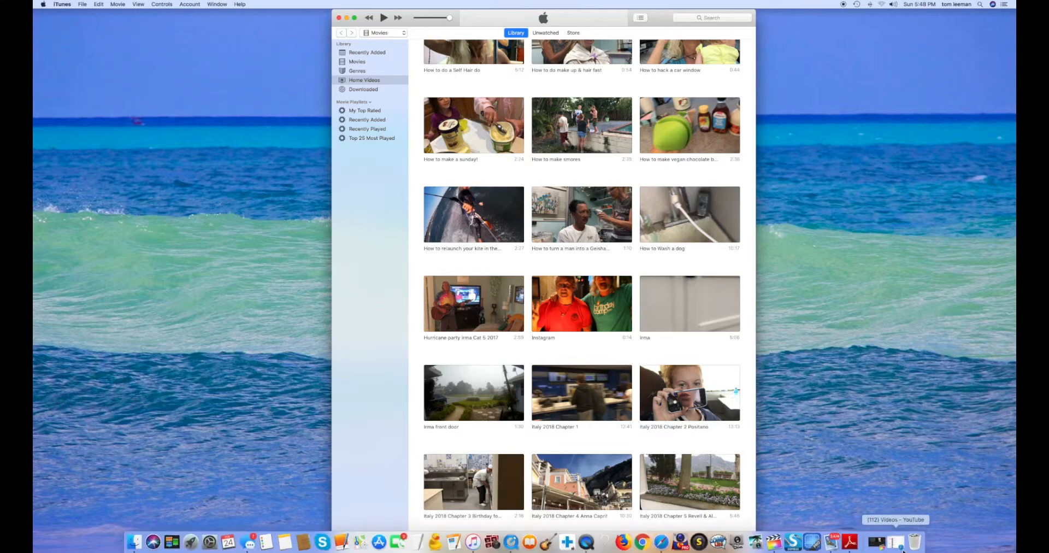
# Show the Trash contents from the Dock, listing the deleted how-to video files.
pyautogui.click(913, 541)
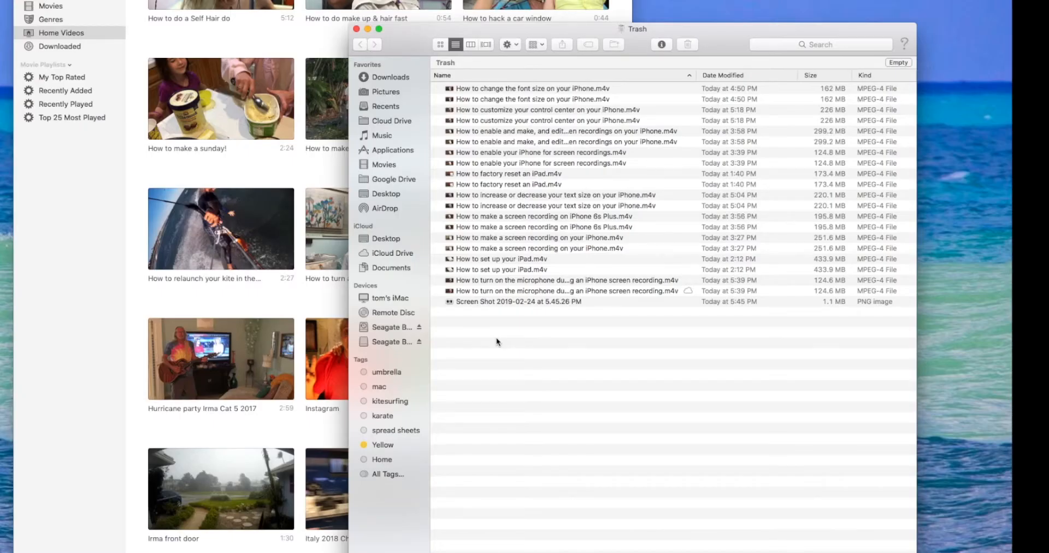
pyautogui.moveTo(420, 37)
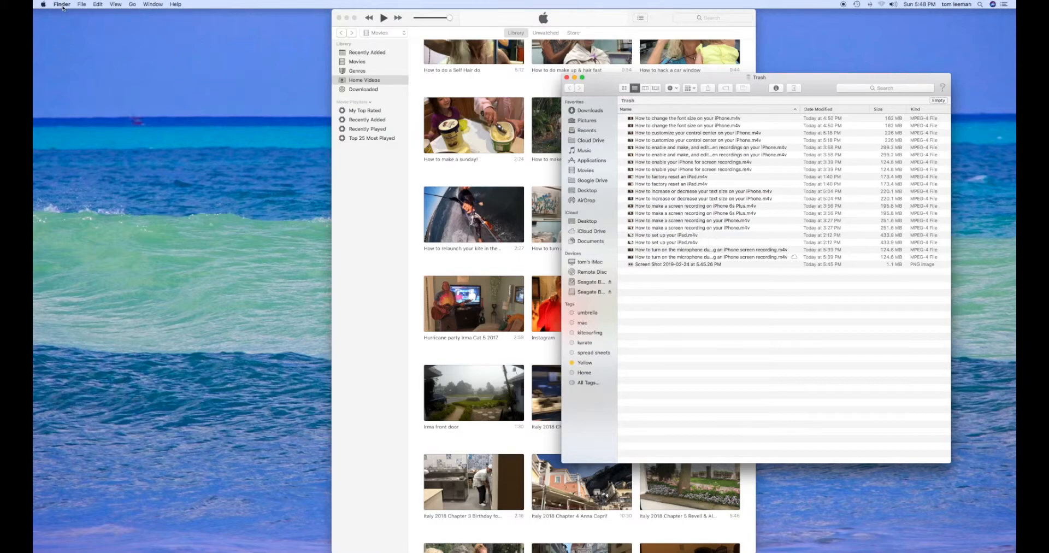
# Empty the Trash permanently via the Finder menu.
pyautogui.click(61, 4)
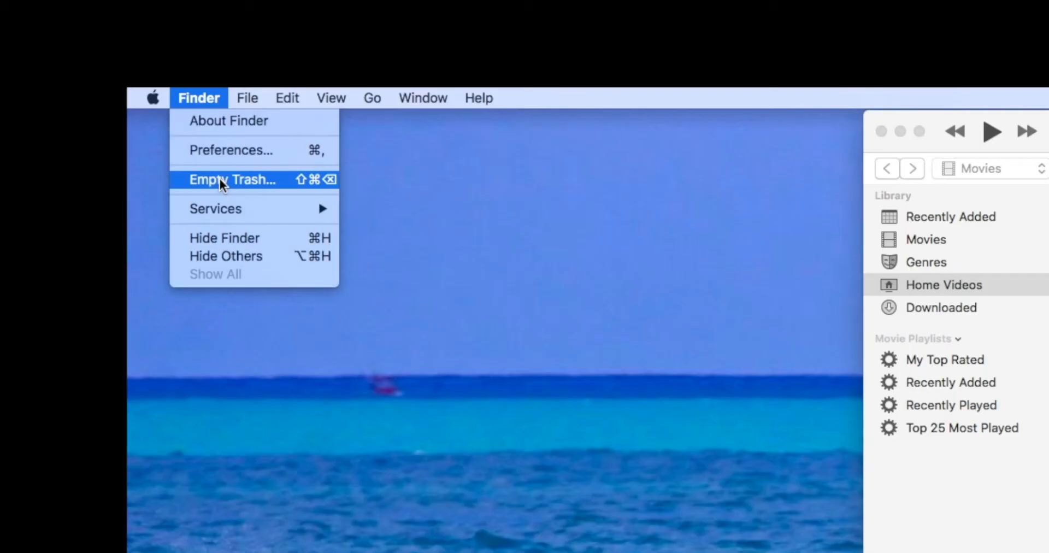
pyautogui.click(231, 179)
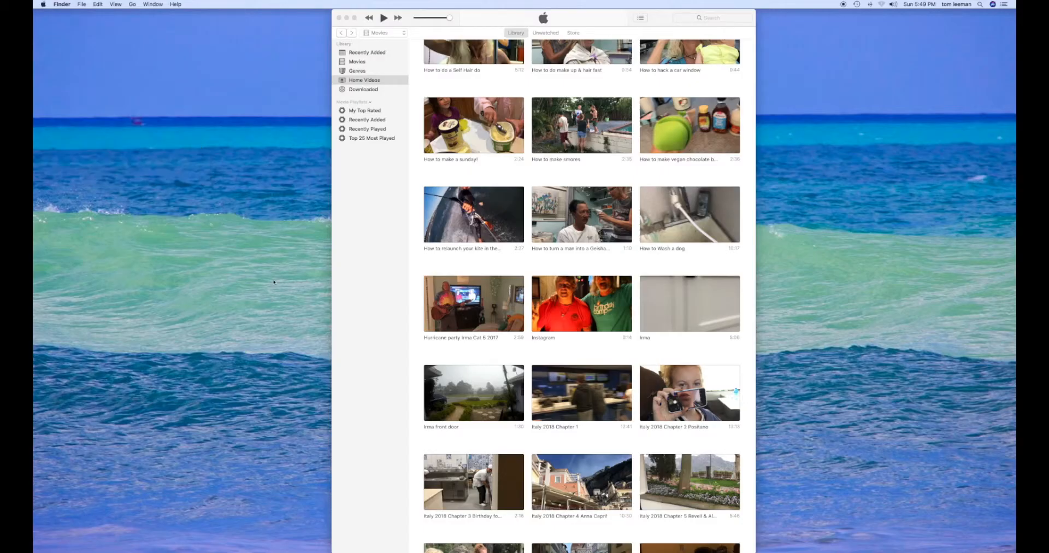
pyautogui.moveTo(481, 303)
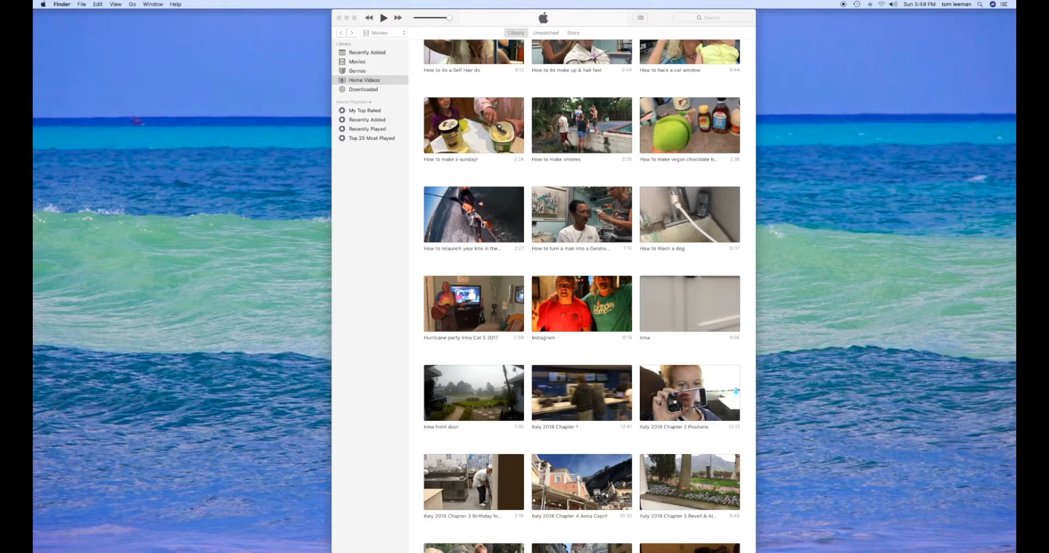
pyautogui.moveTo(842, 13)
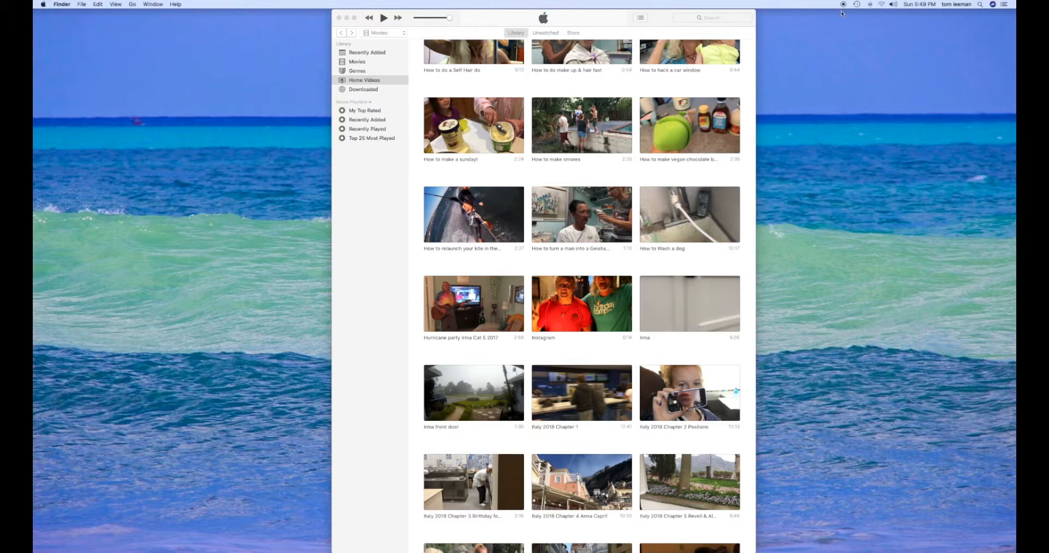
pyautogui.moveTo(809, 42)
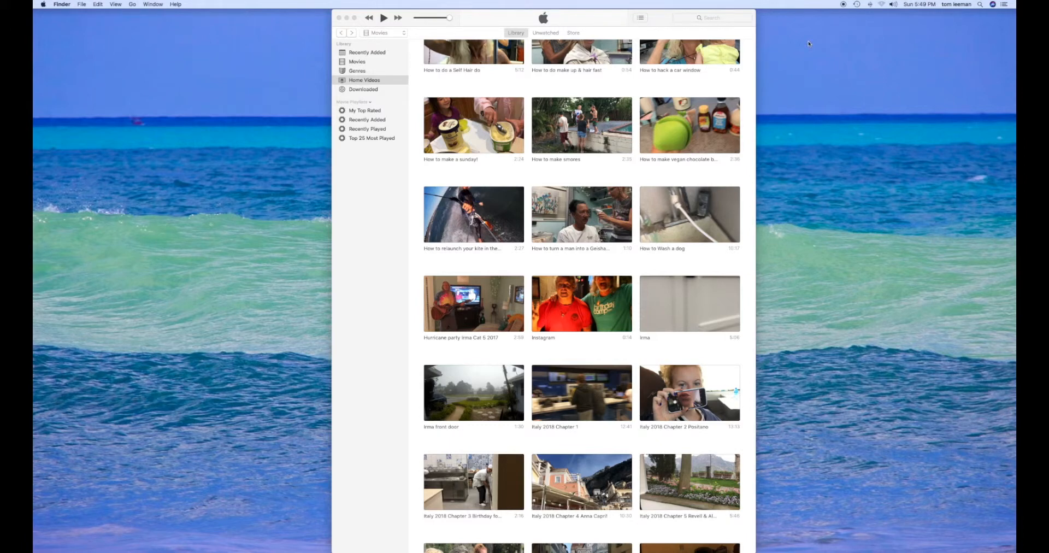
pyautogui.moveTo(837, 23)
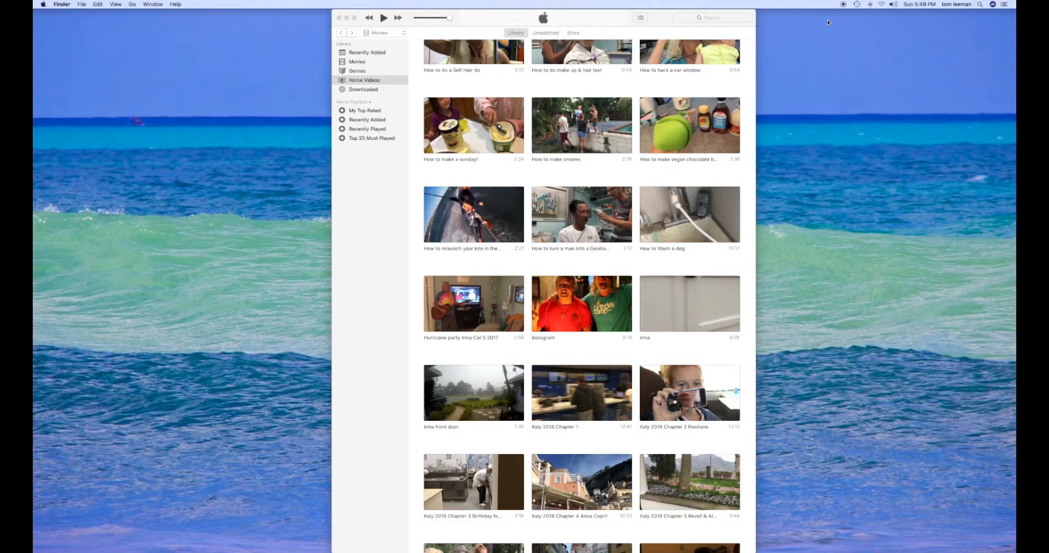
pyautogui.moveTo(832, 19)
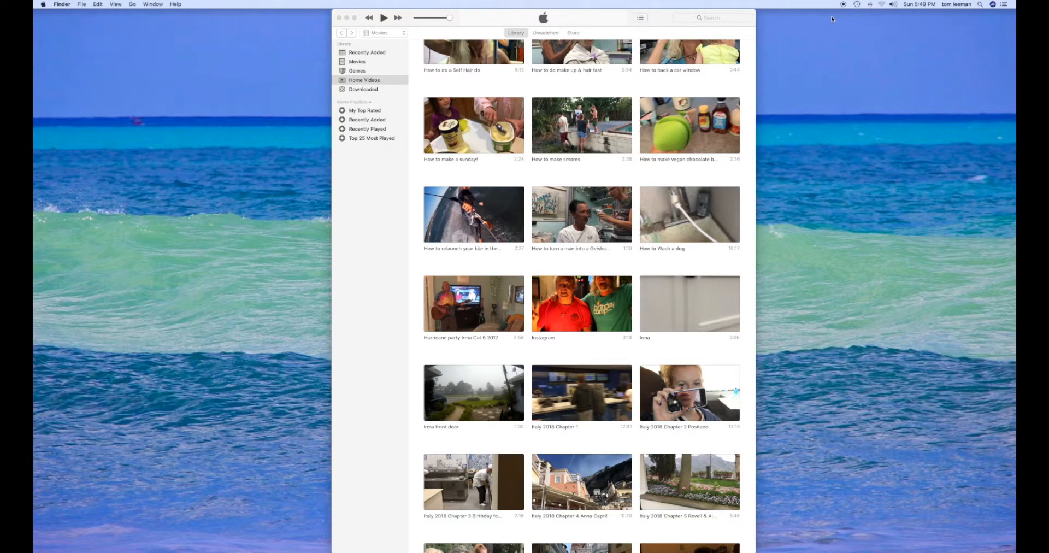